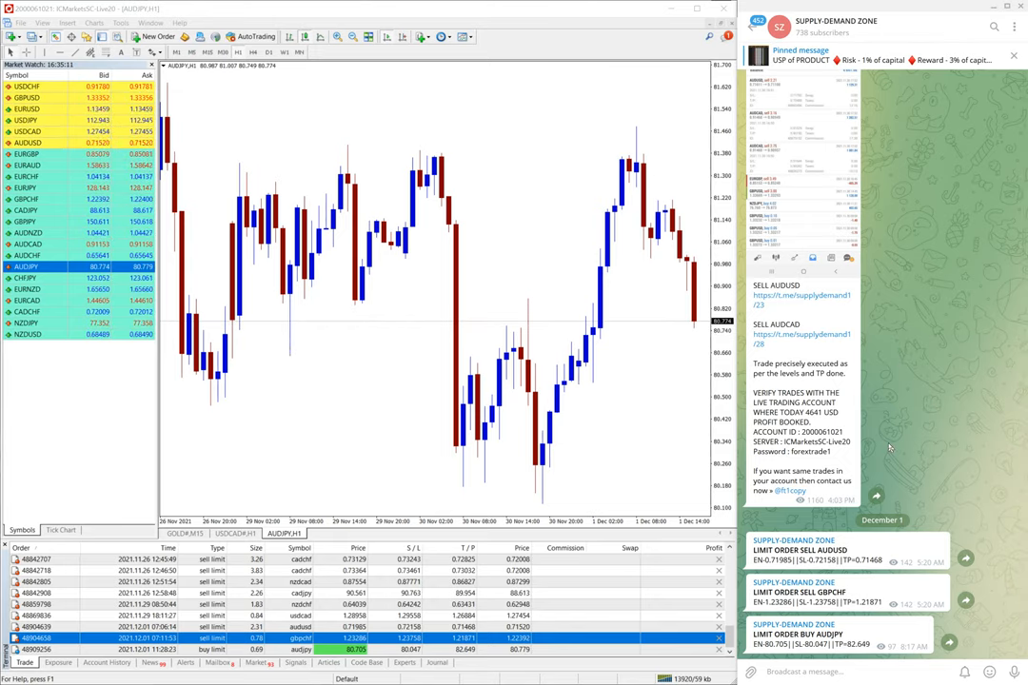
Scroll through the older limit-order signals in the SUPPLY-DEMAND ZONE channel
{"action": "scroll", "scroll_direction": "up", "scroll_amount": 3}
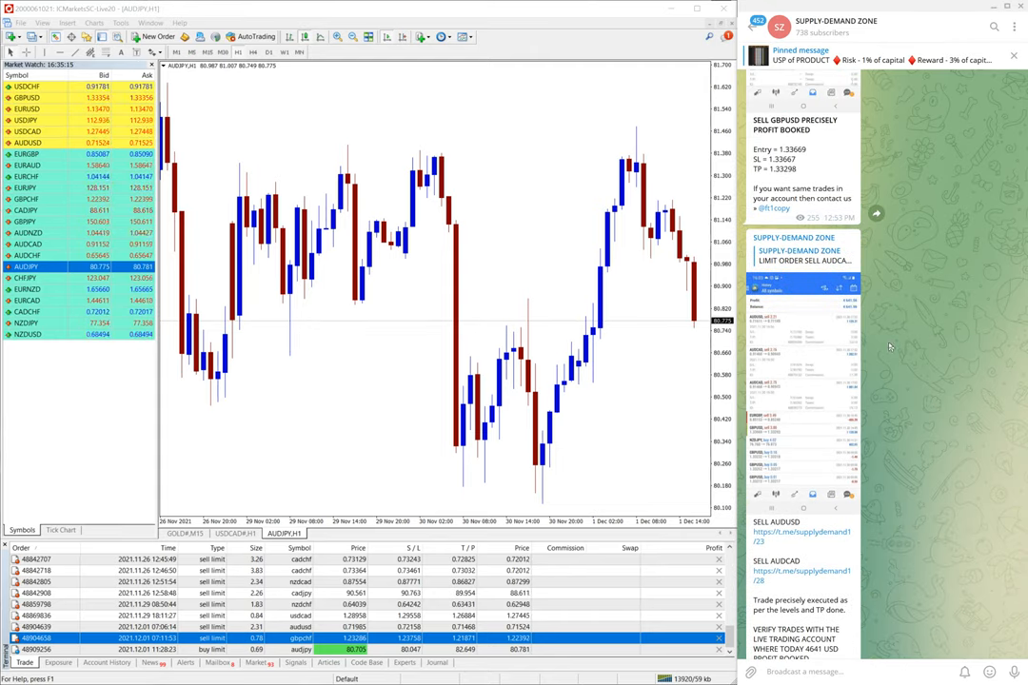
{"action": "scroll", "scroll_direction": "down", "scroll_amount": 3}
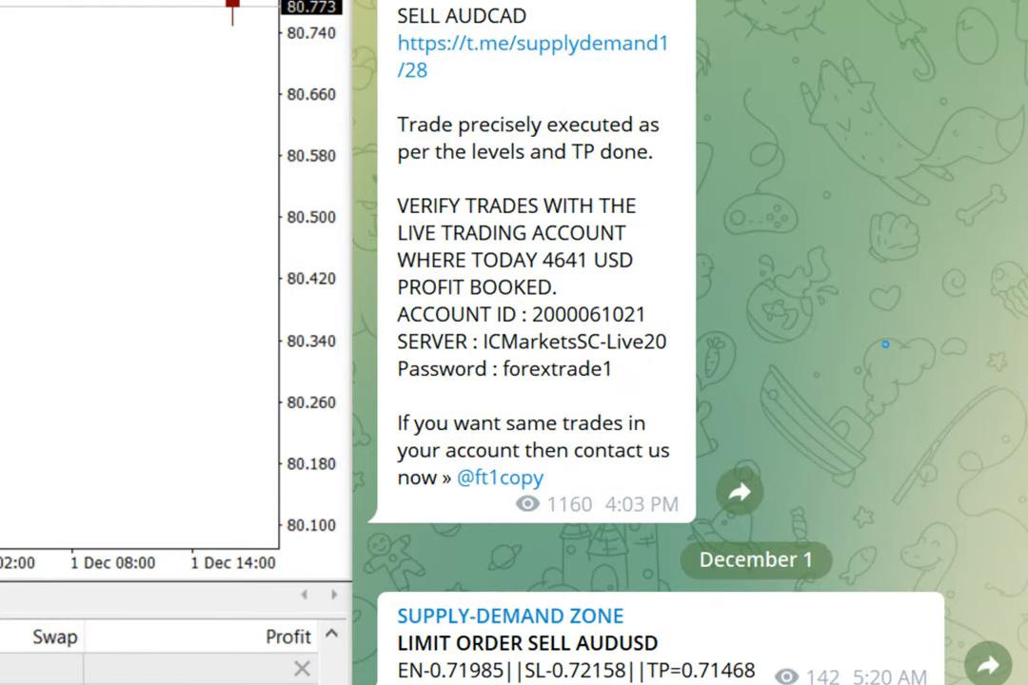
{"action": "scroll", "scroll_direction": "down", "scroll_amount": 3}
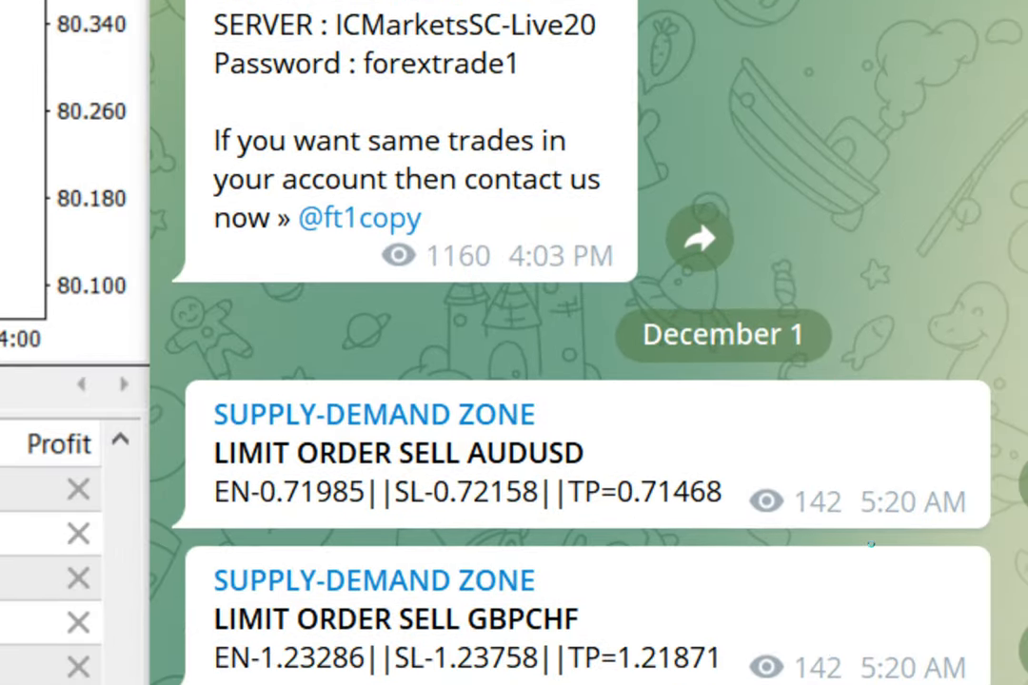
{"action": "scroll", "scroll_direction": "down", "scroll_amount": 3}
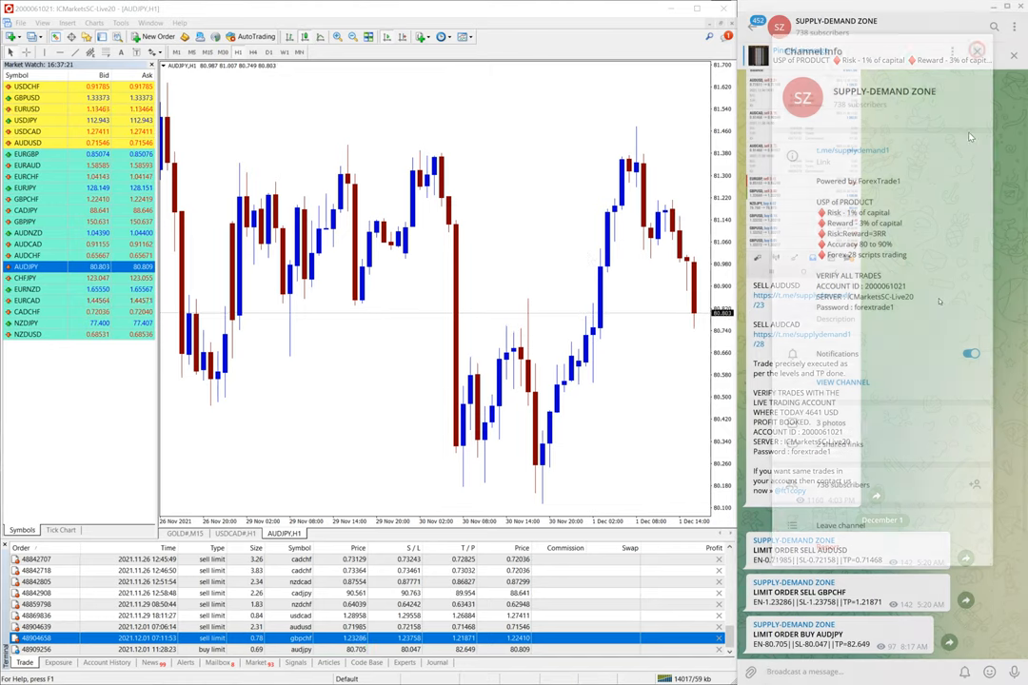
Show the channel's info panel with its description, verification account and 738 subscribers
{"action": "left_click", "coordinate": [977, 49]}
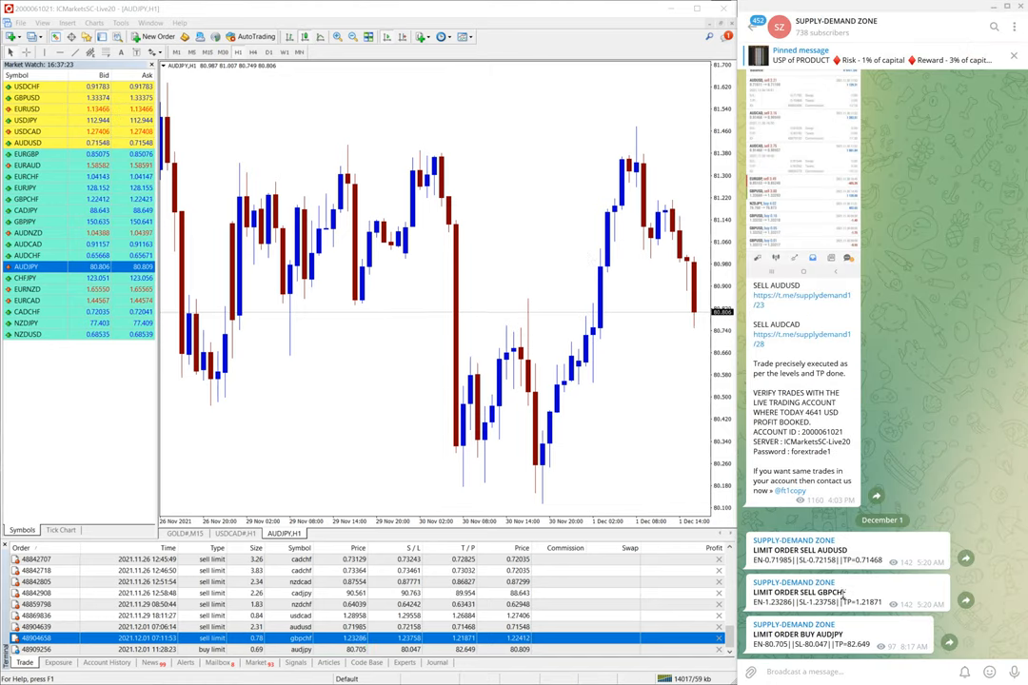
{"action": "scroll", "scroll_direction": "up", "scroll_amount": 3}
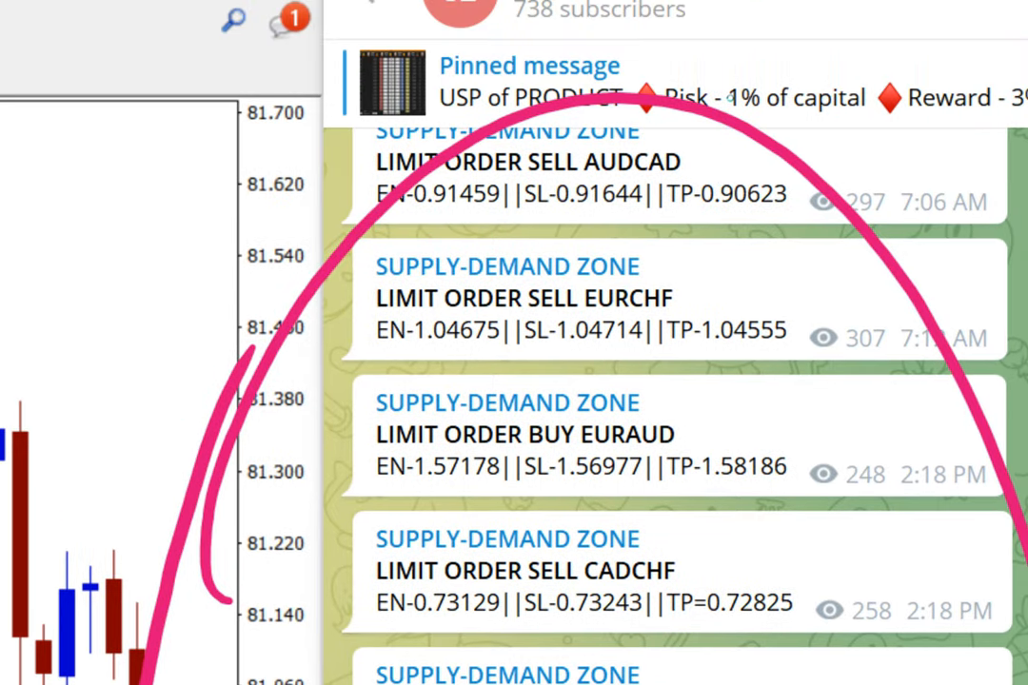
{"action": "scroll", "scroll_direction": "down", "scroll_amount": 3}
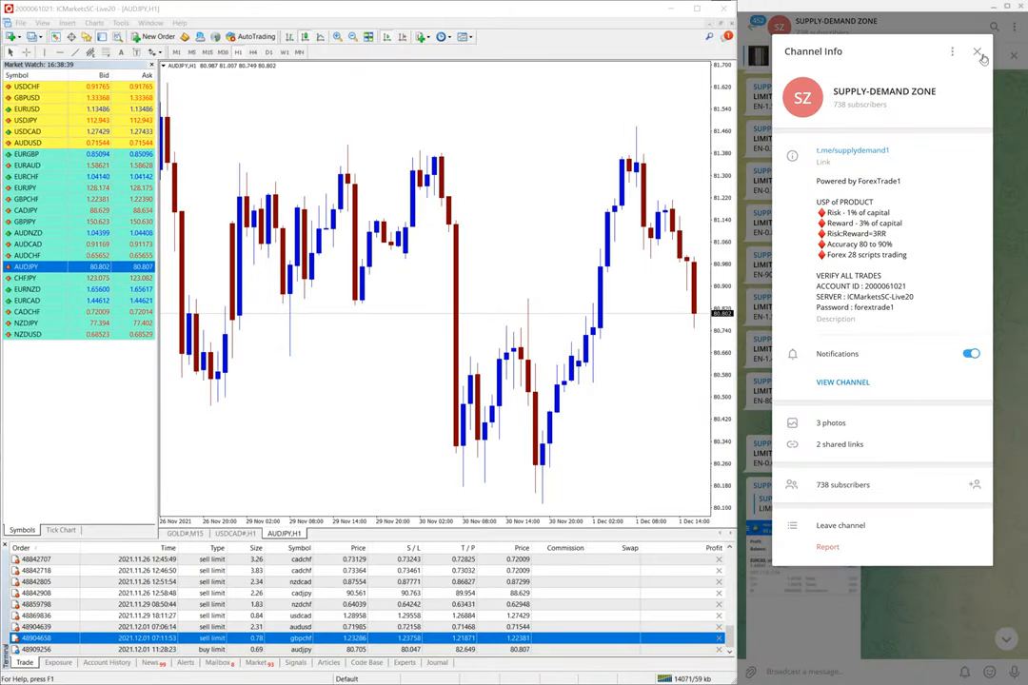
Close the channel info panel to return to the late-November limit-order signals
{"action": "left_click", "coordinate": [977, 51]}
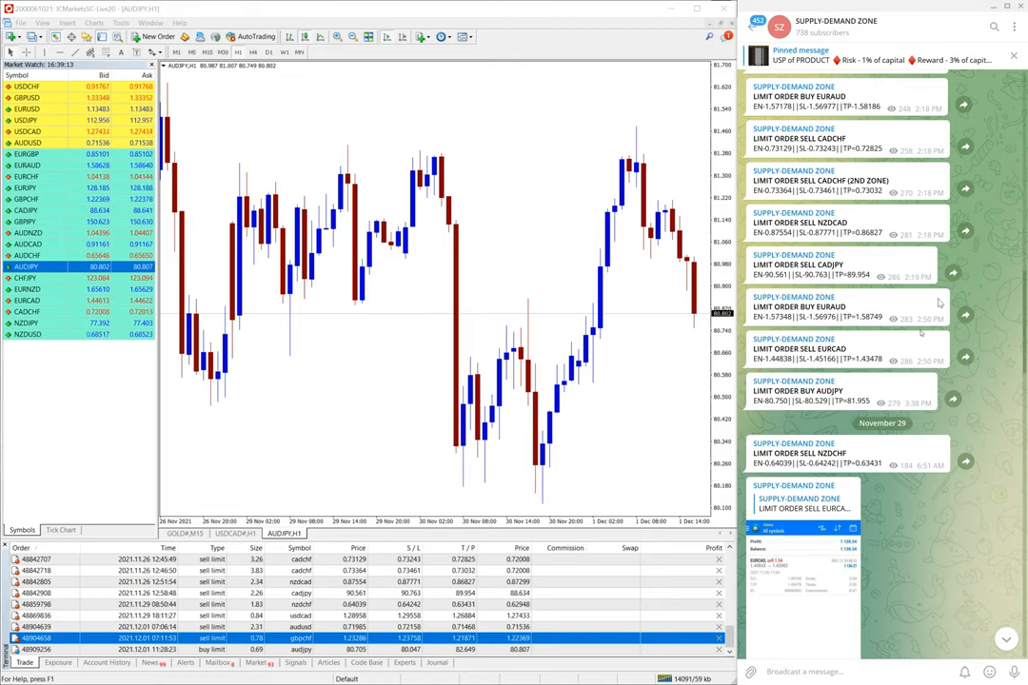
{"action": "scroll", "scroll_direction": "down", "scroll_amount": 3}
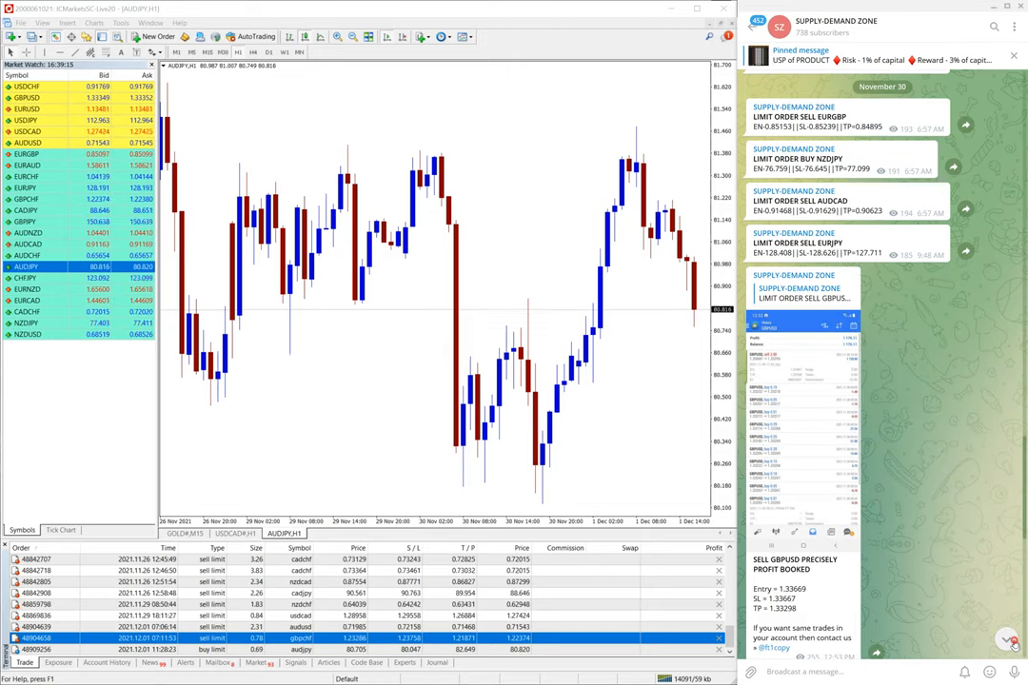
{"action": "scroll", "scroll_direction": "down", "scroll_amount": 3}
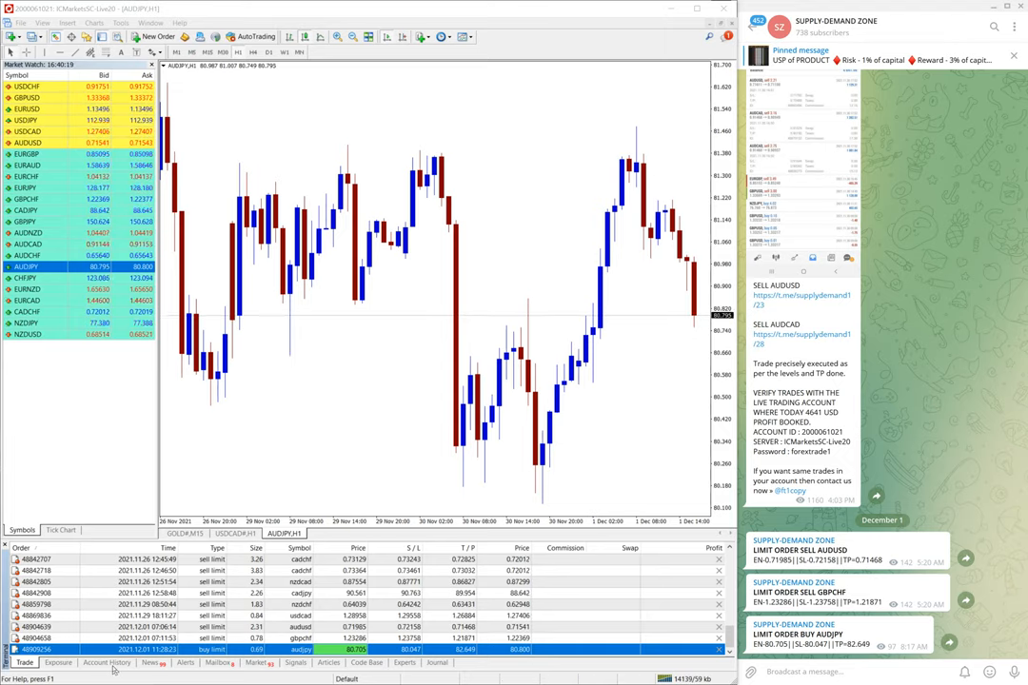
View the posted trade-history photo listing the closed AUDUSD, AUDCAD and EURGBP trades
{"action": "left_click", "coordinate": [106, 663]}
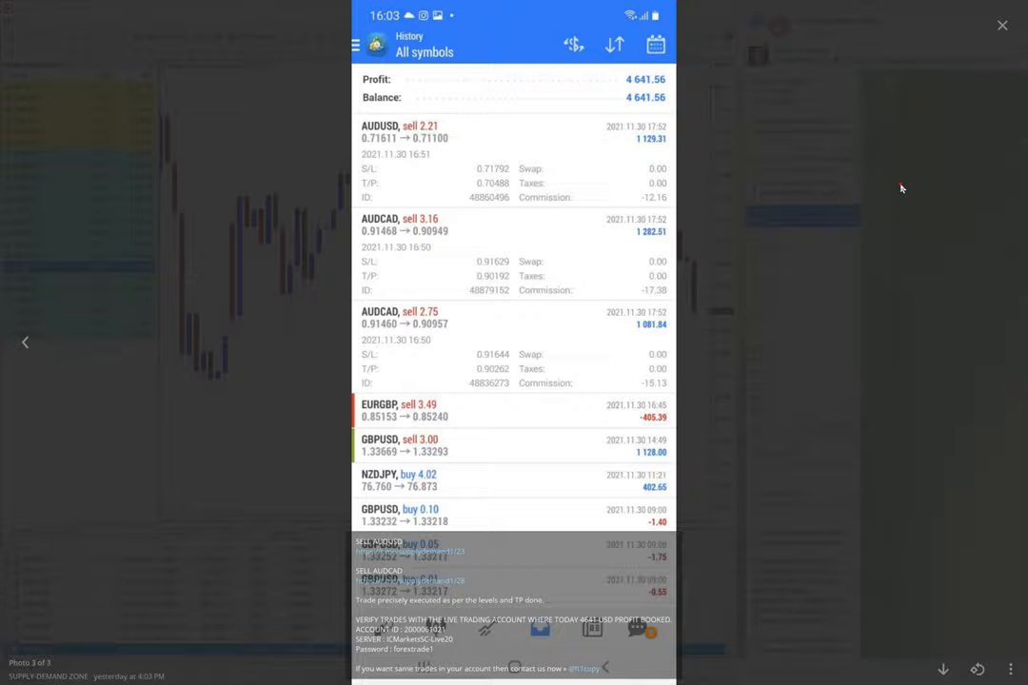
{"action": "mouse_move", "coordinate": [798, 298]}
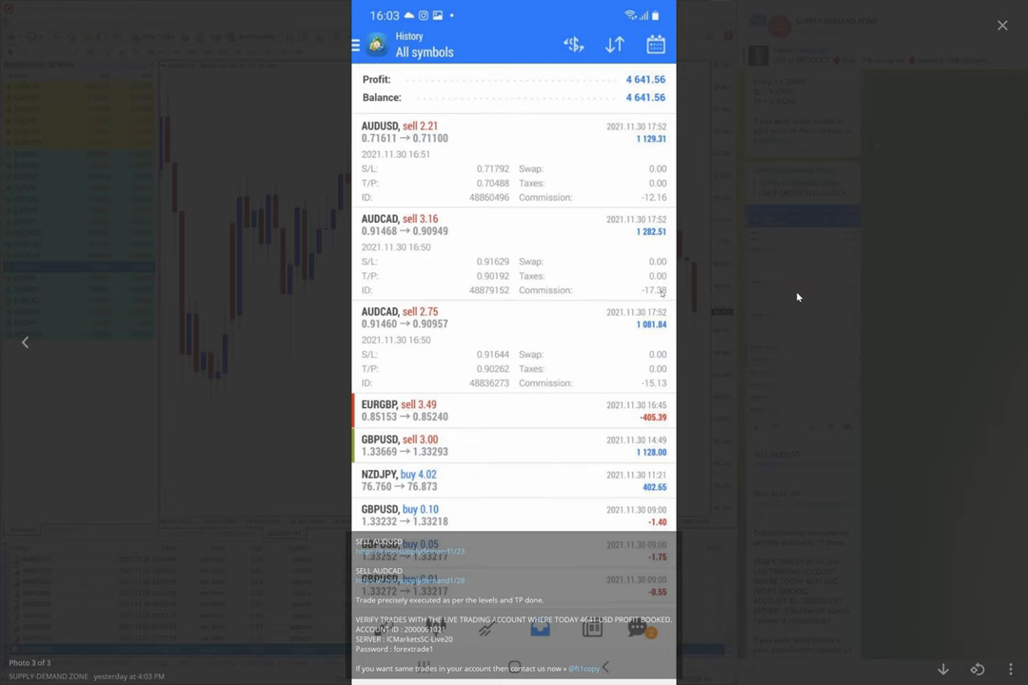
{"action": "mouse_move", "coordinate": [559, 214]}
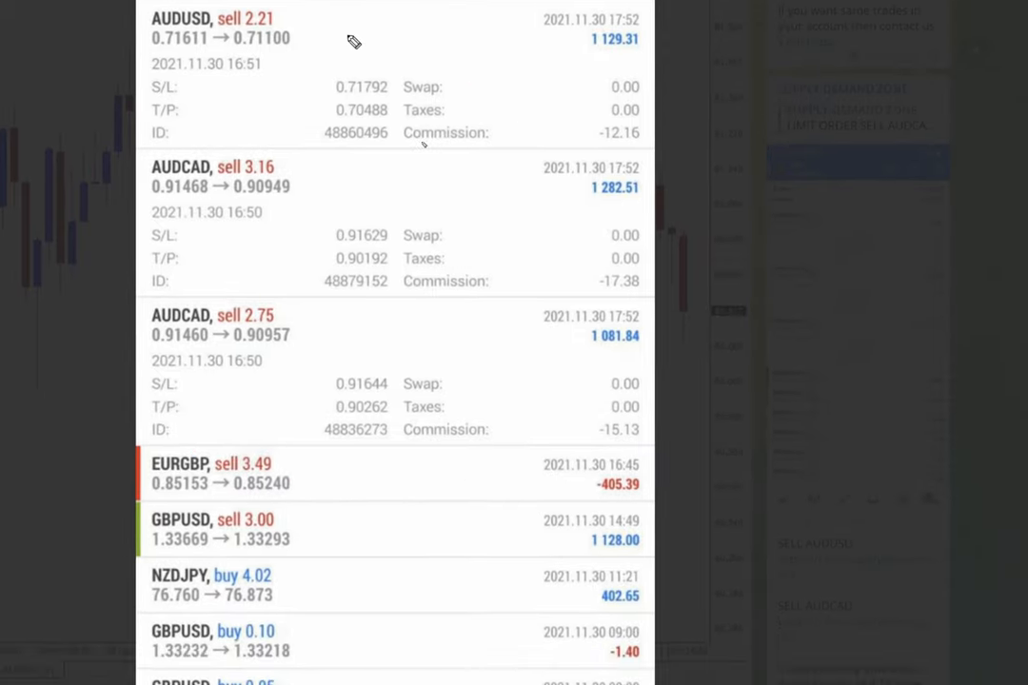
{"action": "scroll", "scroll_direction": "down", "scroll_amount": 3}
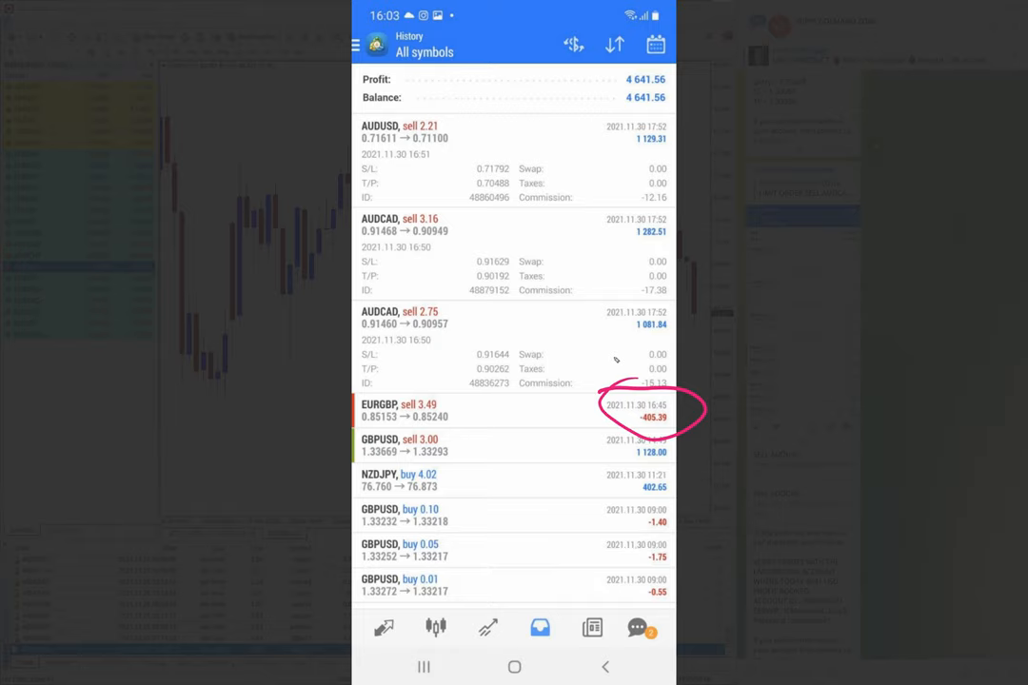
{"action": "mouse_move", "coordinate": [773, 379]}
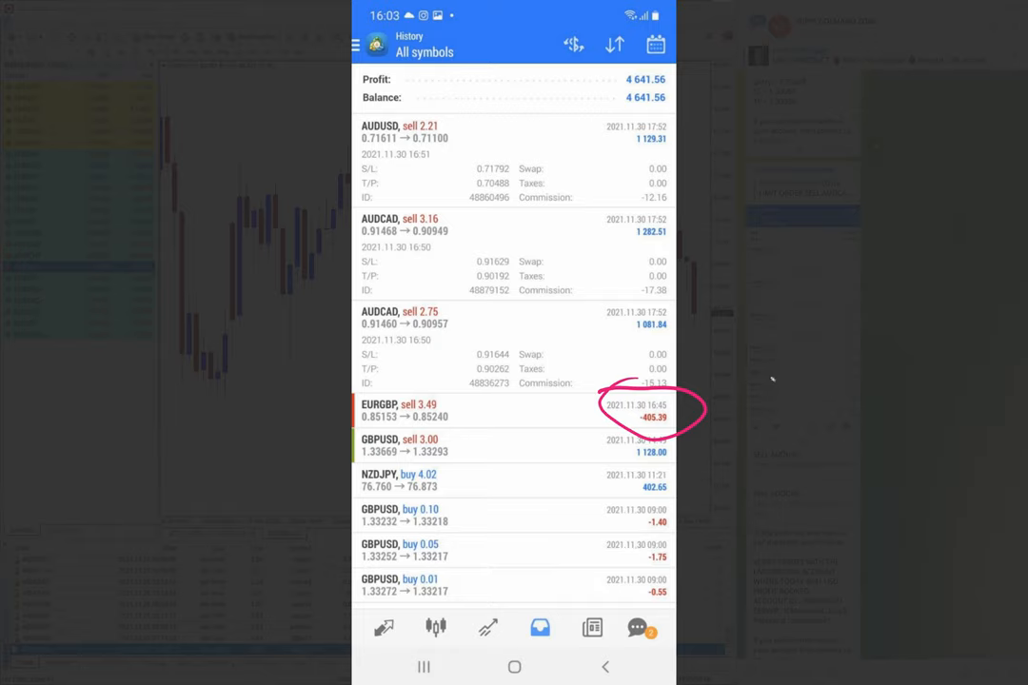
{"action": "mouse_move", "coordinate": [727, 358]}
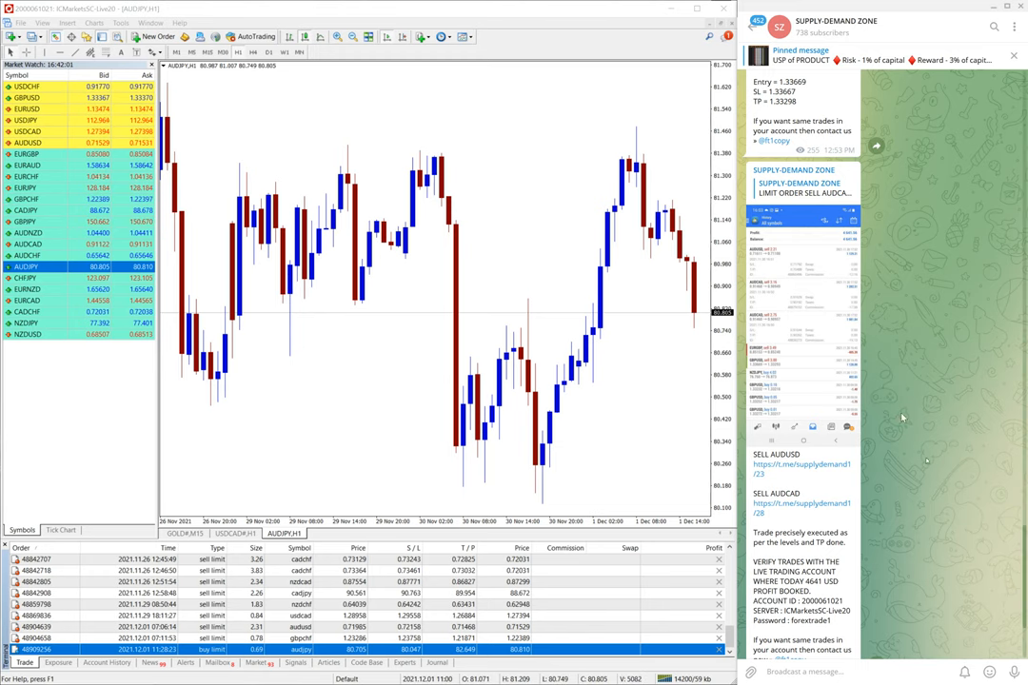
Scroll the channel feed toward the December 1 limit-order signals and the GBPUSD profit post
{"action": "scroll", "scroll_direction": "down", "scroll_amount": 3}
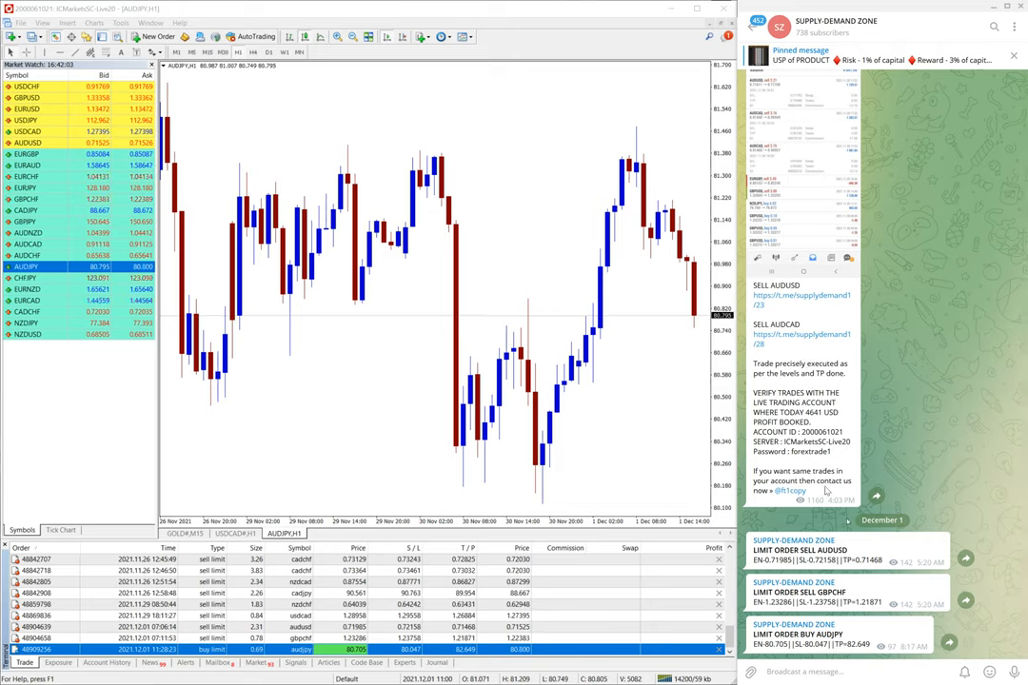
{"action": "scroll", "scroll_direction": "up", "scroll_amount": 3}
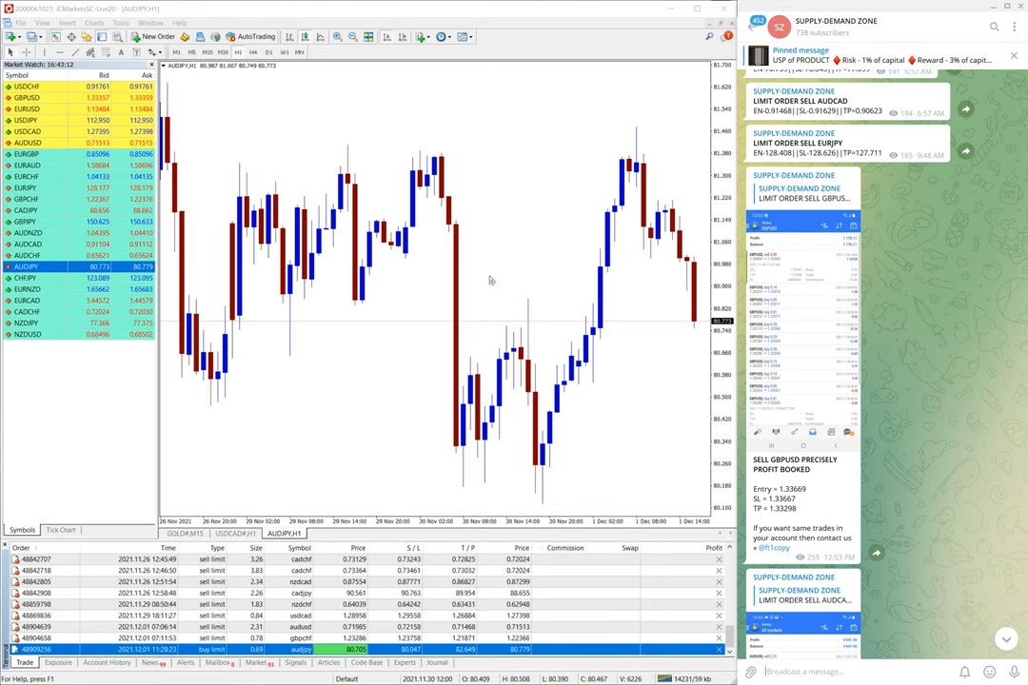
Scroll to the newest signal, the LIMIT ORDER BUY AUDJPY with entry, stop loss and take profit
{"action": "scroll", "scroll_direction": "up", "scroll_amount": 3}
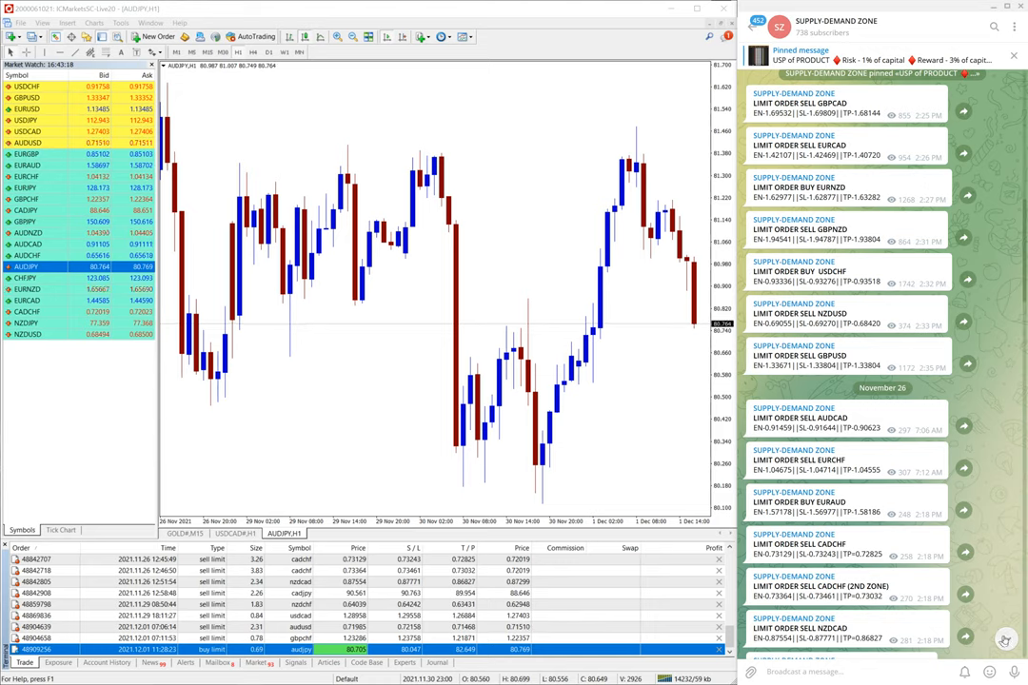
{"action": "scroll", "scroll_direction": "down", "scroll_amount": 3}
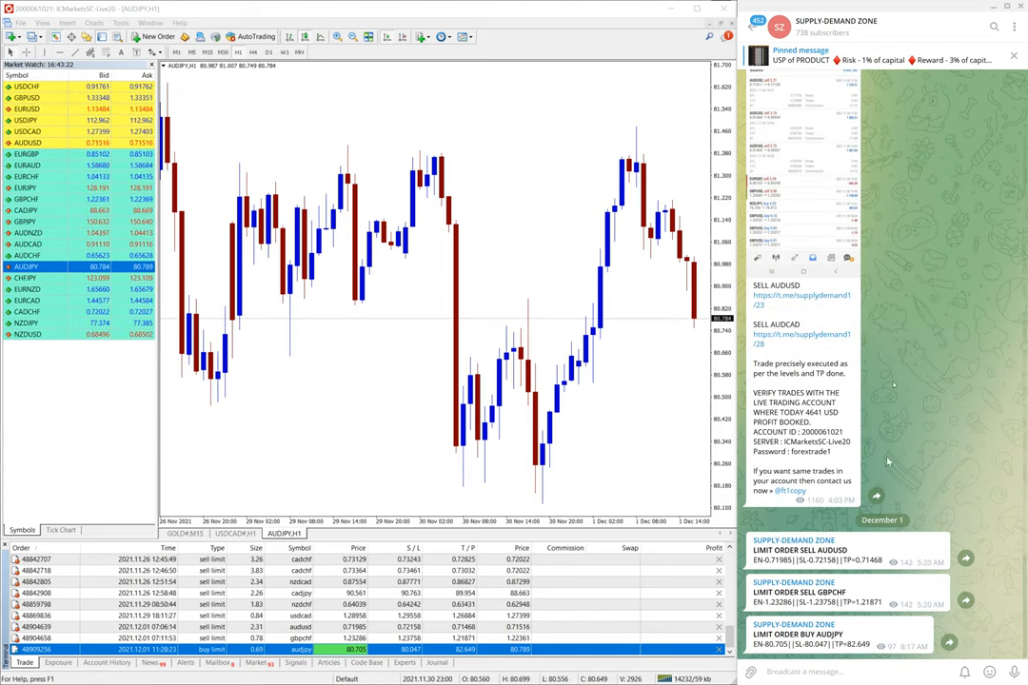
{"action": "mouse_move", "coordinate": [879, 366]}
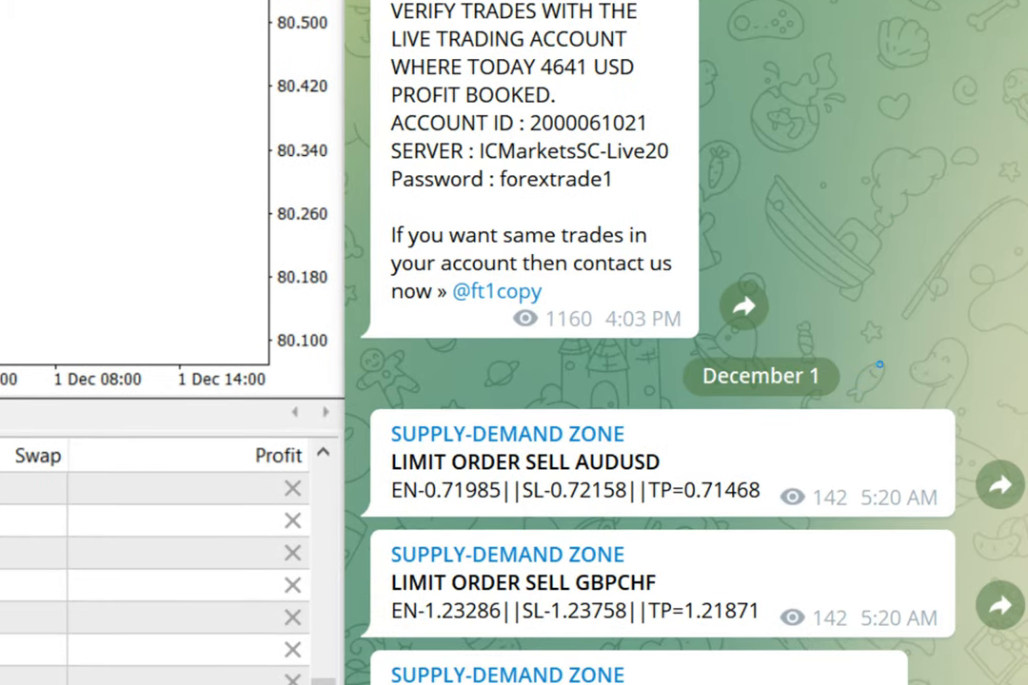
{"action": "scroll", "scroll_direction": "down", "scroll_amount": 3}
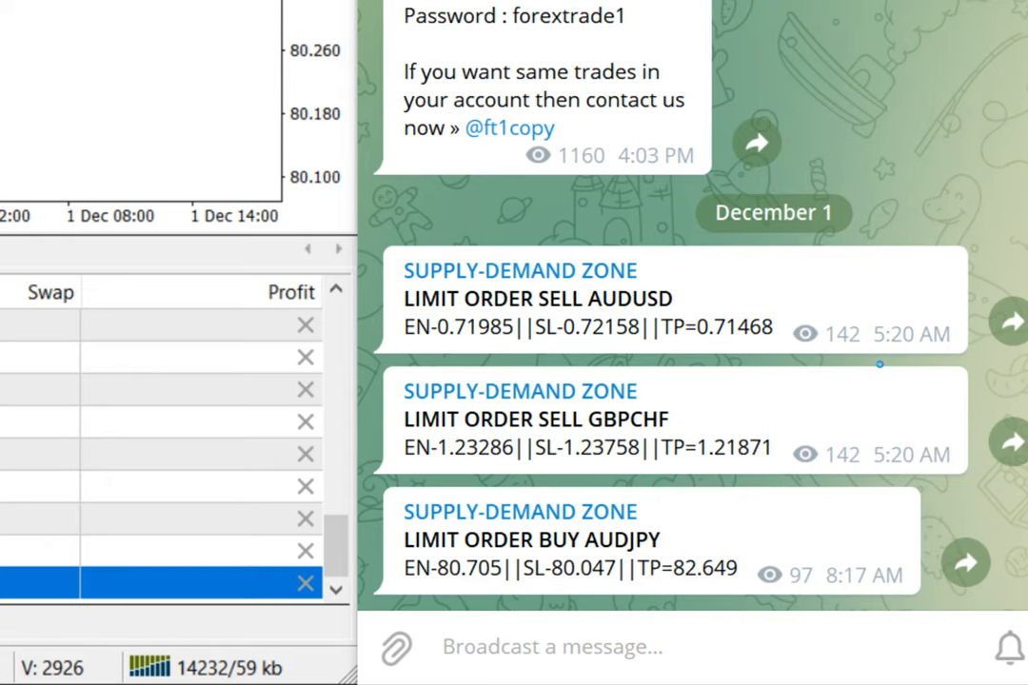
{"action": "scroll", "scroll_direction": "up", "scroll_amount": 3}
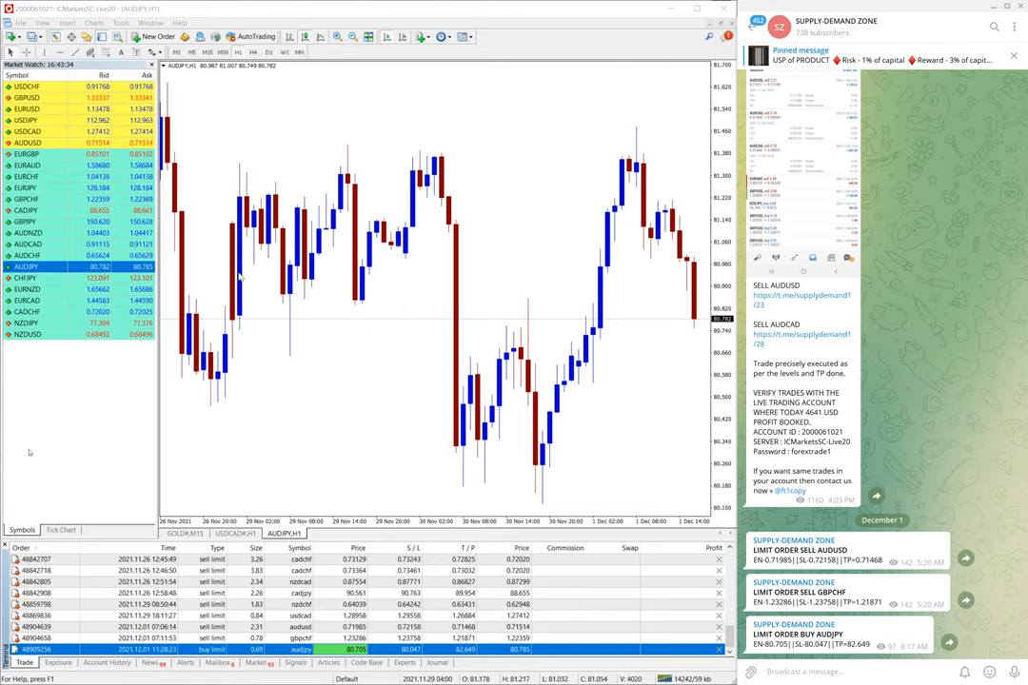
{"action": "mouse_move", "coordinate": [415, 331]}
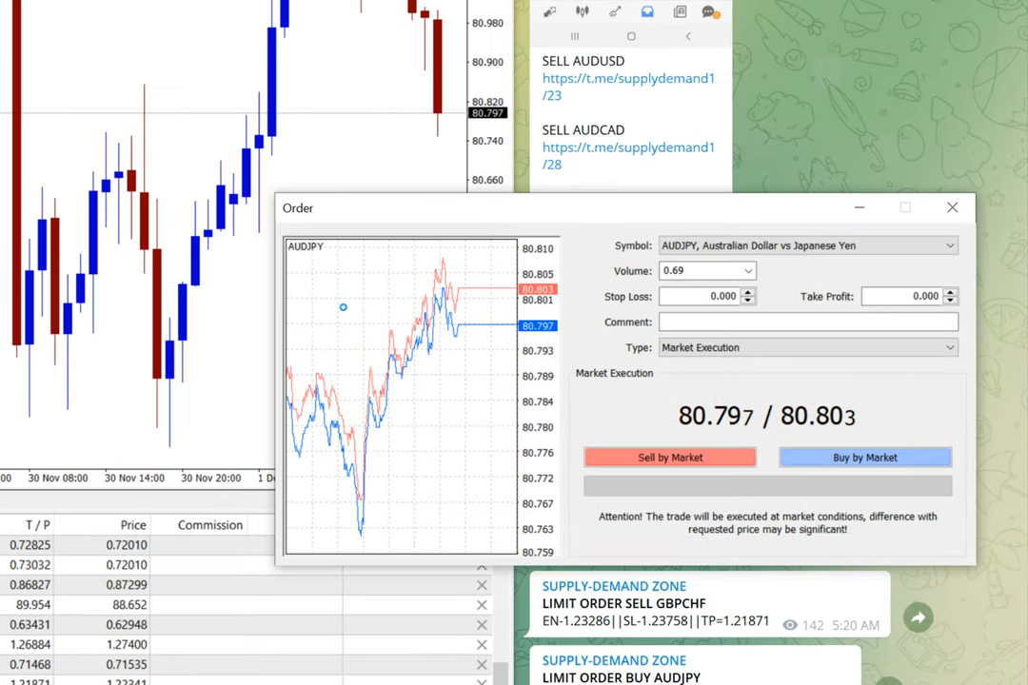
Set the AUDJPY order volume to 1 lot and begin entering the 80.047 stop loss
{"action": "scroll", "scroll_direction": "down", "scroll_amount": 3}
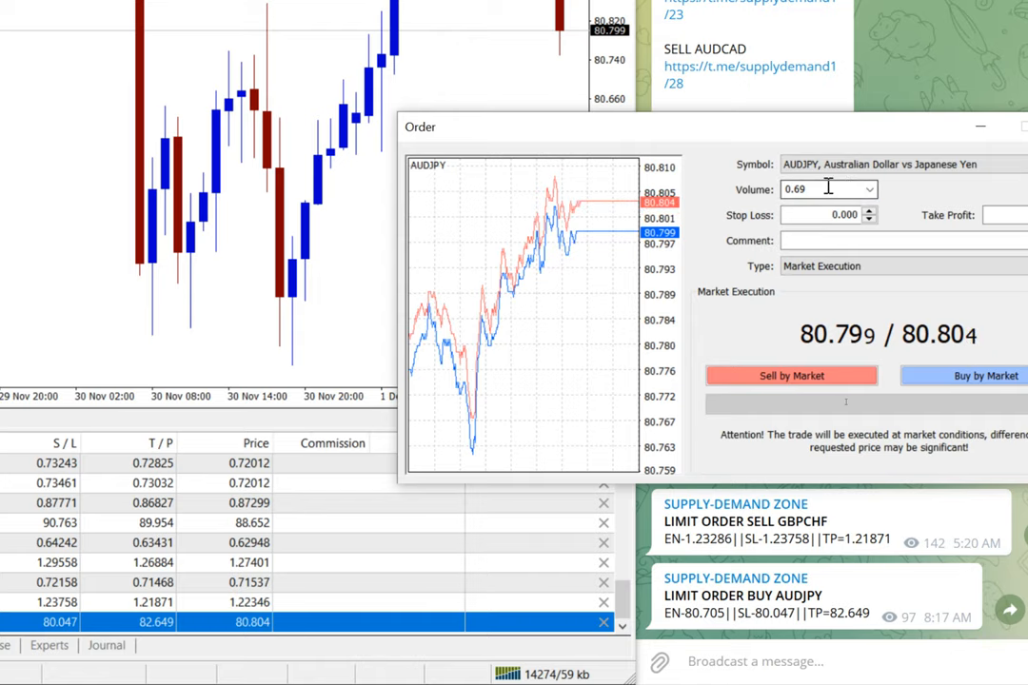
{"action": "triple_click", "coordinate": [823, 188]}
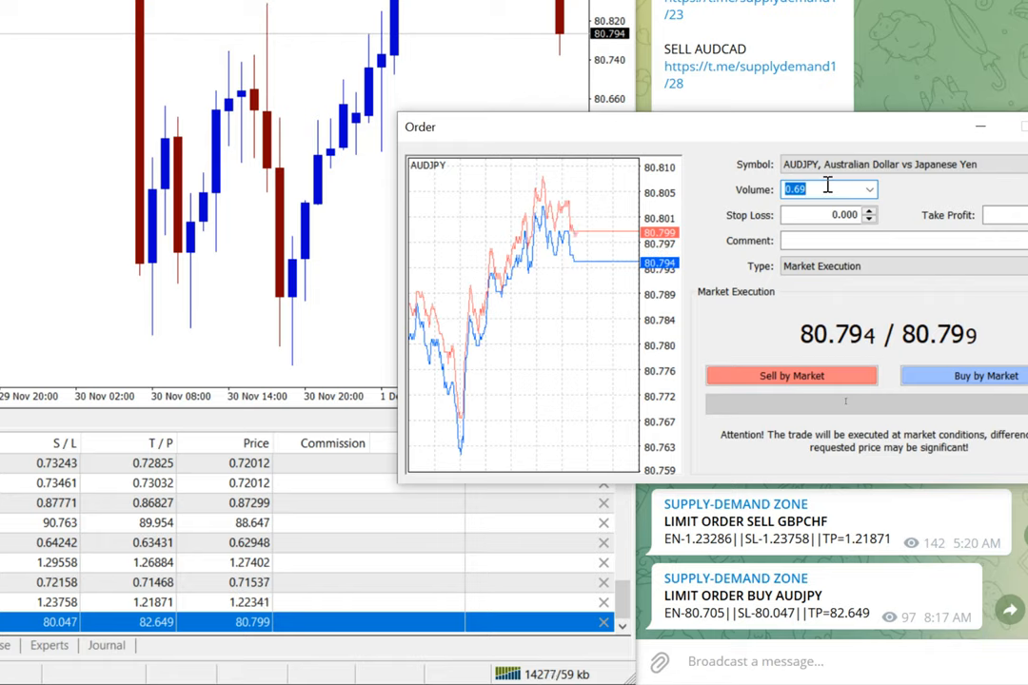
{"action": "type", "text": "1"}
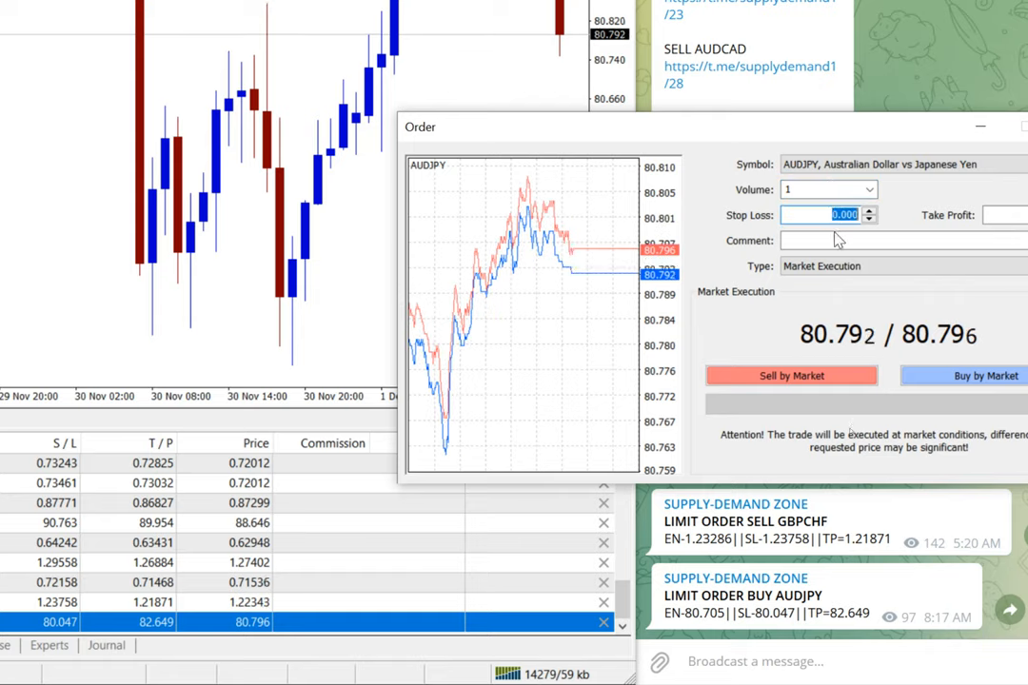
{"action": "type", "text": "80.000"}
{"action": "left_click", "coordinate": [1006, 215]}
{"action": "type", "text": "82.649"}
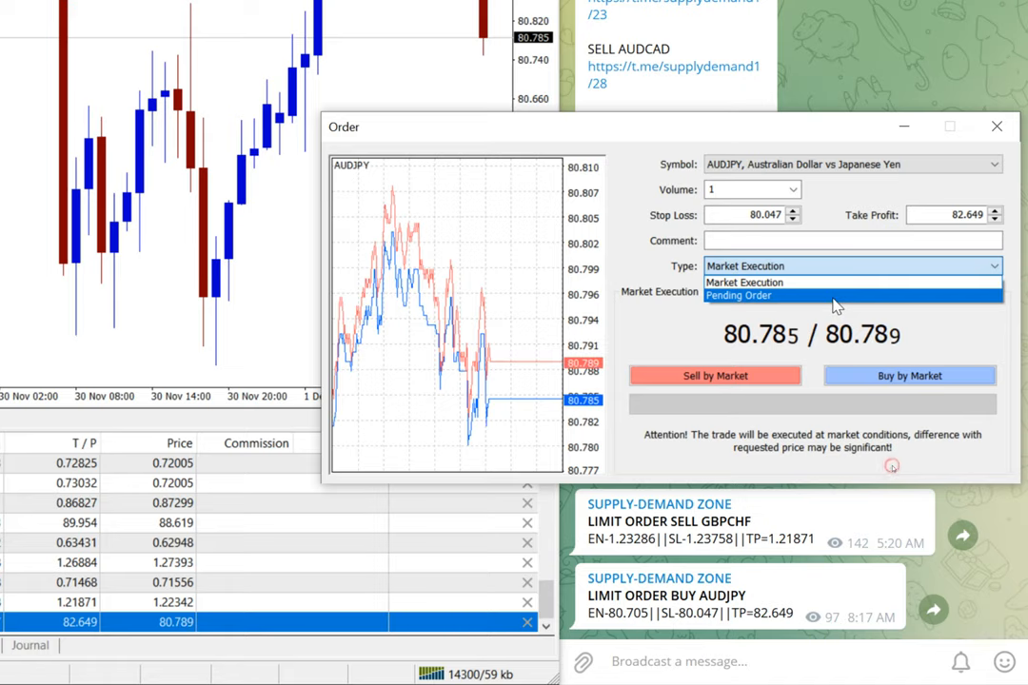
Switch the AUDJPY order type to a pending order
{"action": "left_click", "coordinate": [738, 295]}
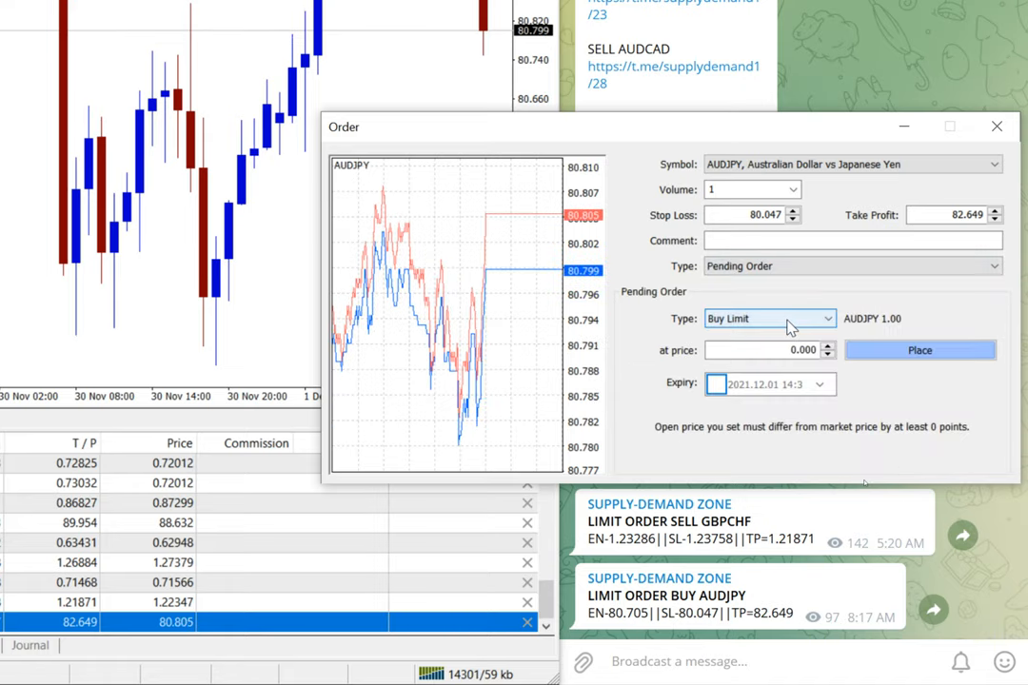
{"action": "mouse_move", "coordinate": [784, 331]}
{"action": "type", "text": "80.705"}
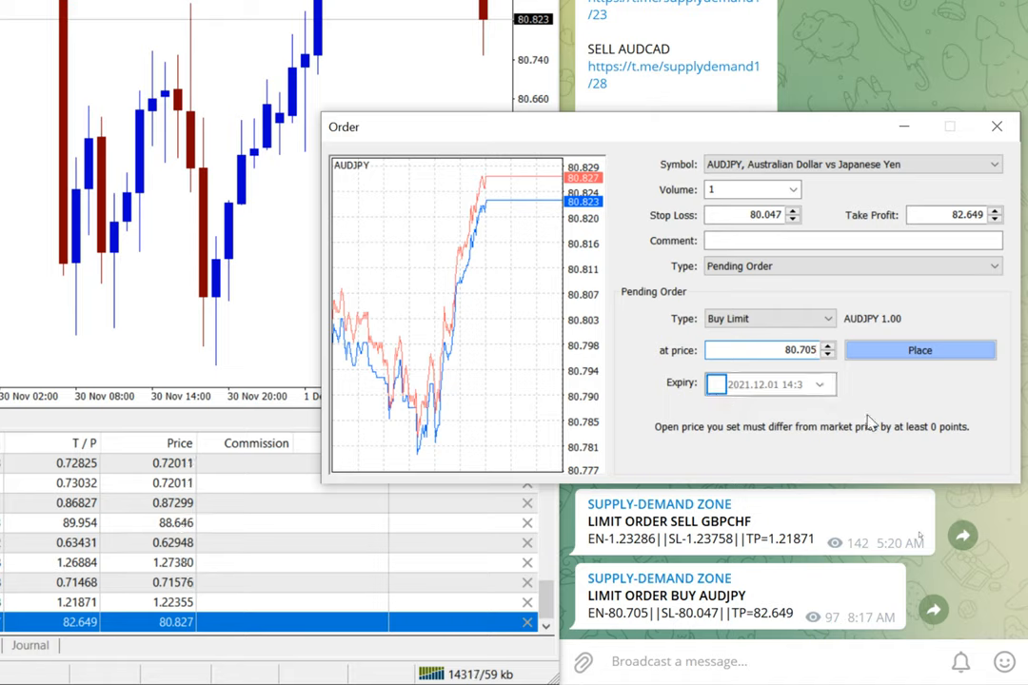
{"action": "mouse_move", "coordinate": [885, 413]}
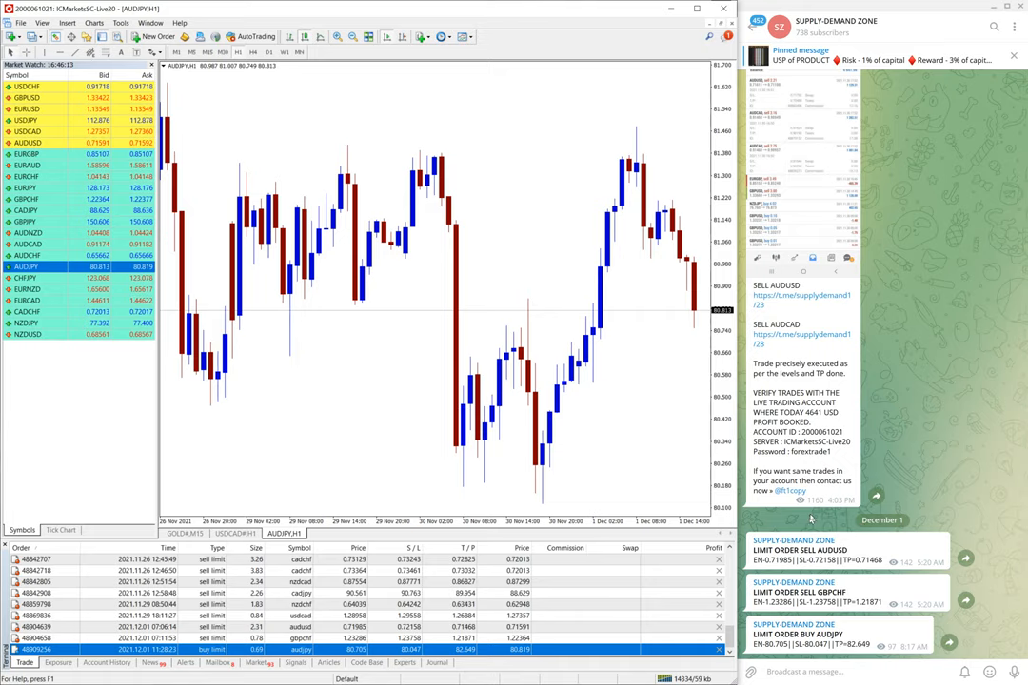
{"action": "mouse_move", "coordinate": [840, 99]}
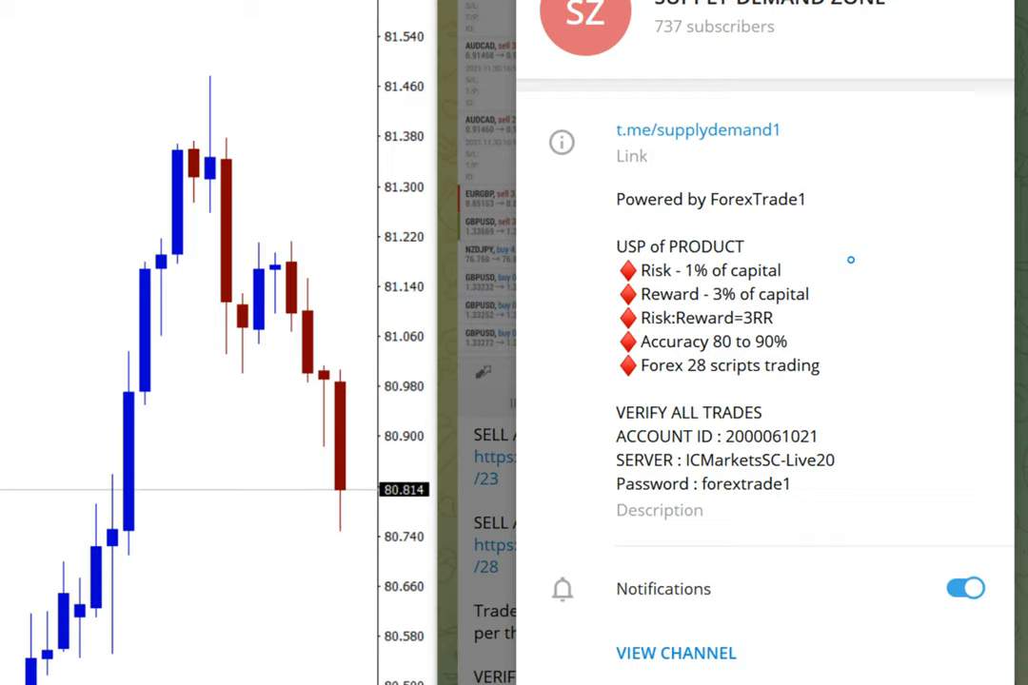
{"action": "mouse_move", "coordinate": [728, 390]}
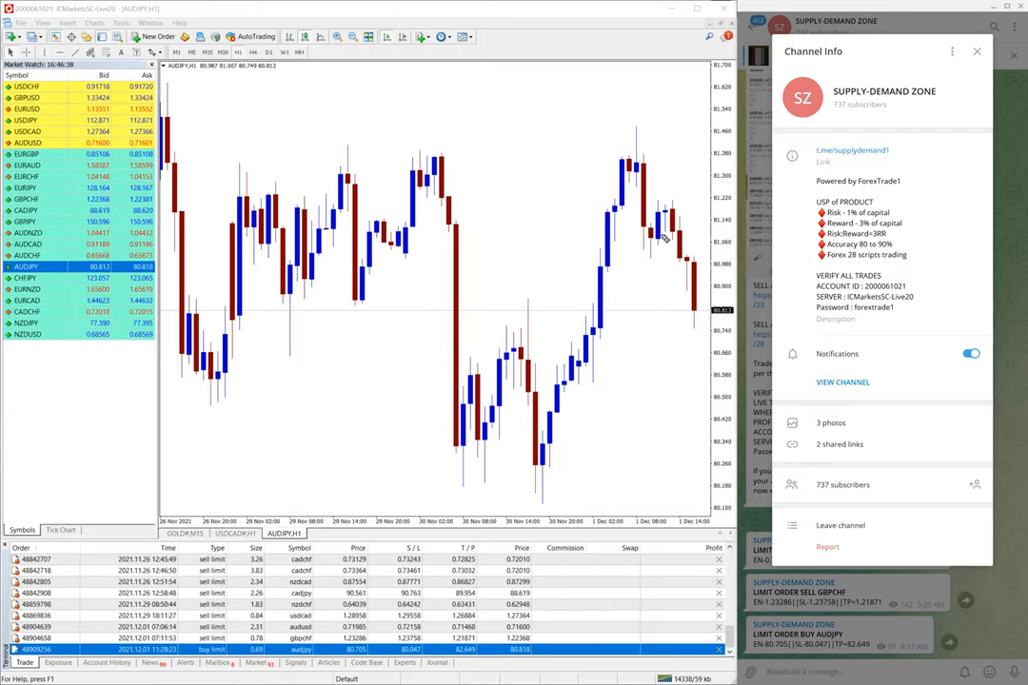
Reopen the SUPPLY-DEMAND ZONE channel info panel beside MetaTrader 4
{"action": "left_click_drag", "start_coordinate": [499, 205], "coordinate": [529, 327]}
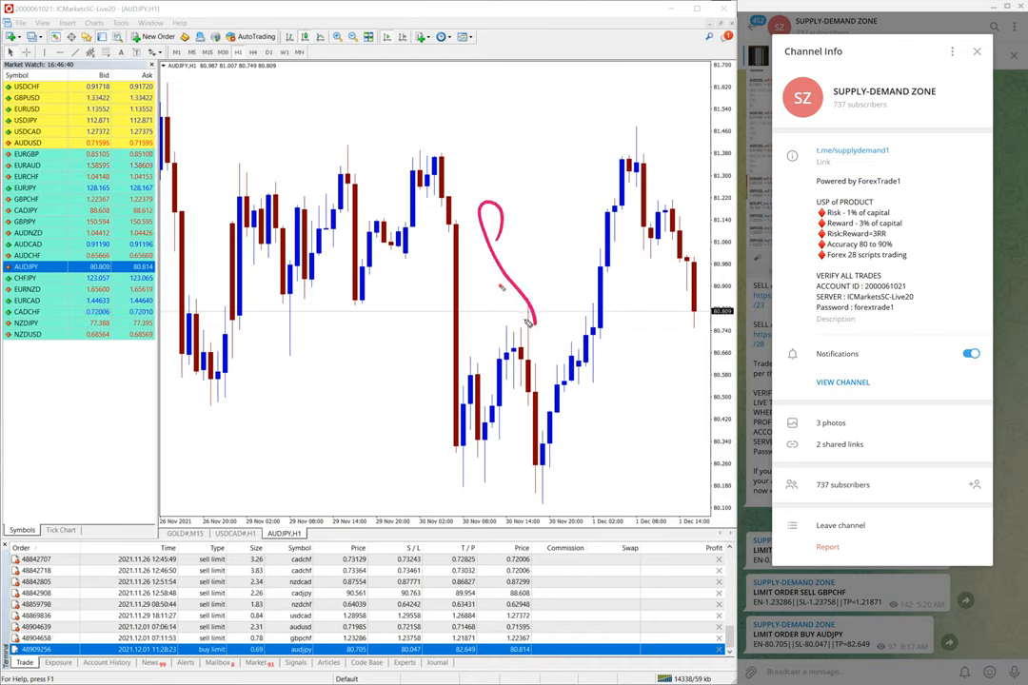